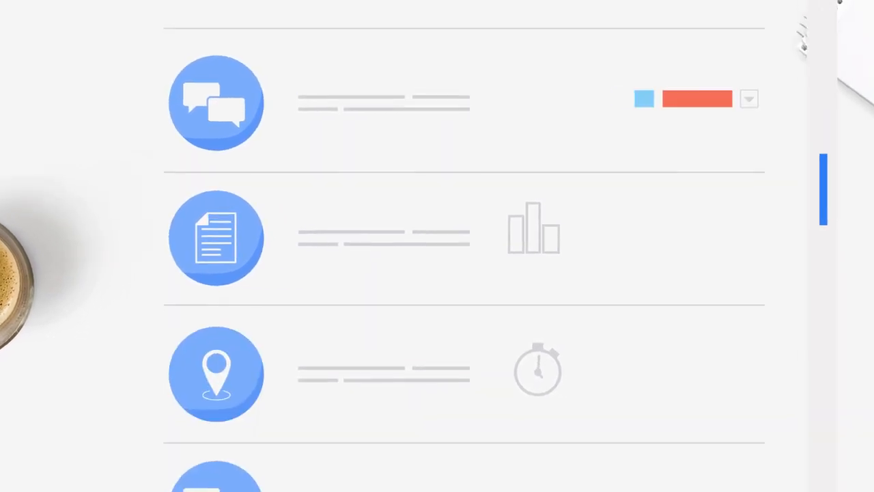
scroll(down, 3)
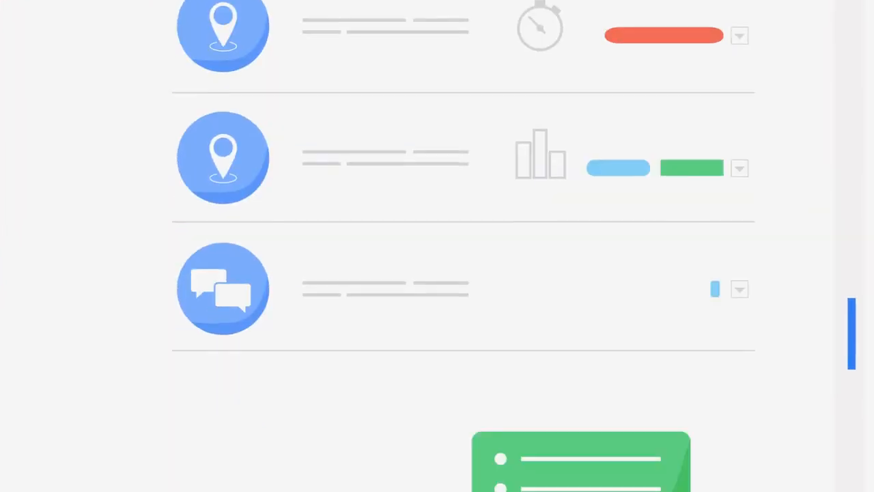